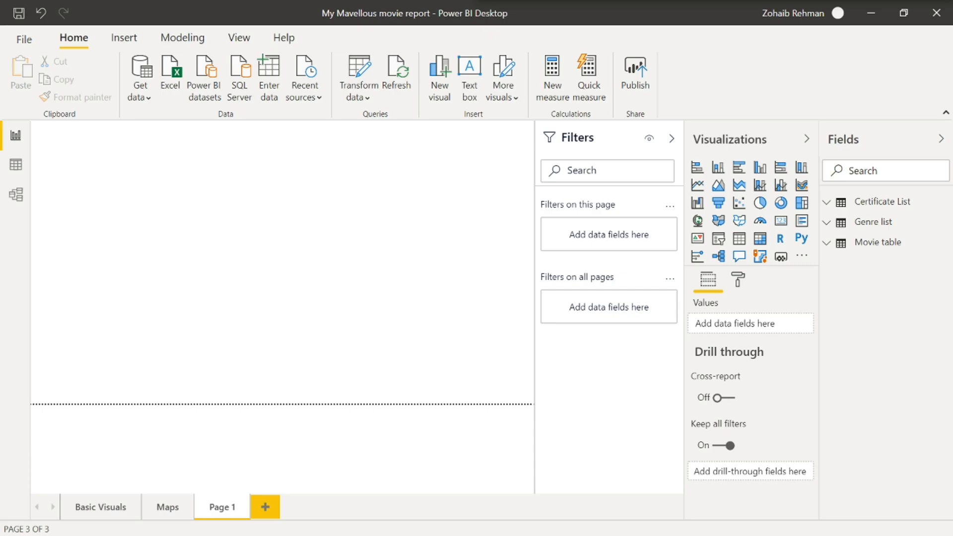
{"action": "mouse_move", "coordinate": [651, 102]}
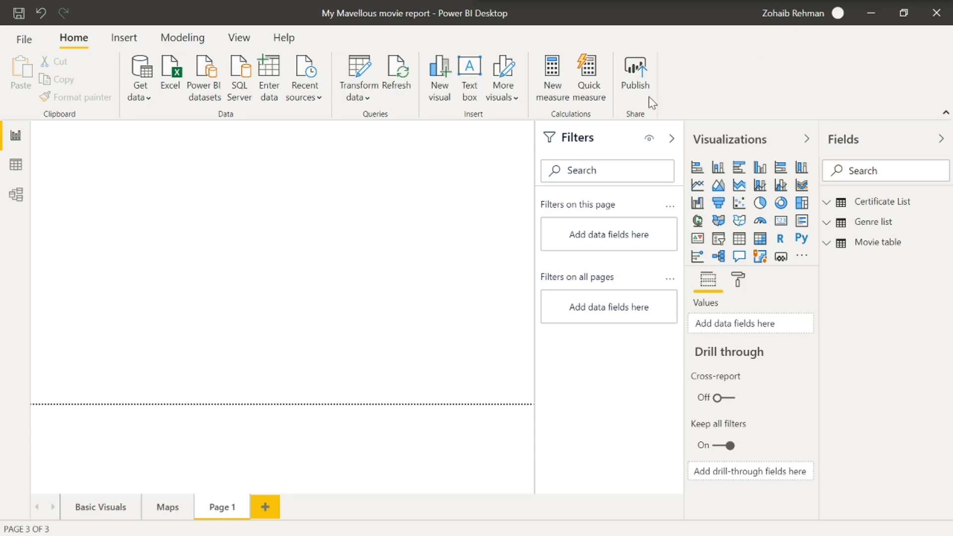
{"action": "mouse_move", "coordinate": [475, 207]}
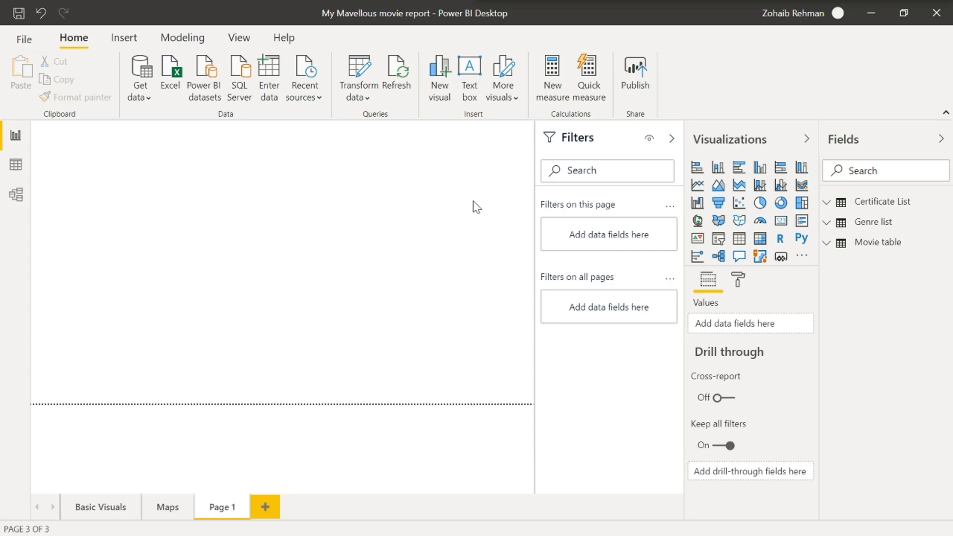
{"action": "mouse_move", "coordinate": [427, 189]}
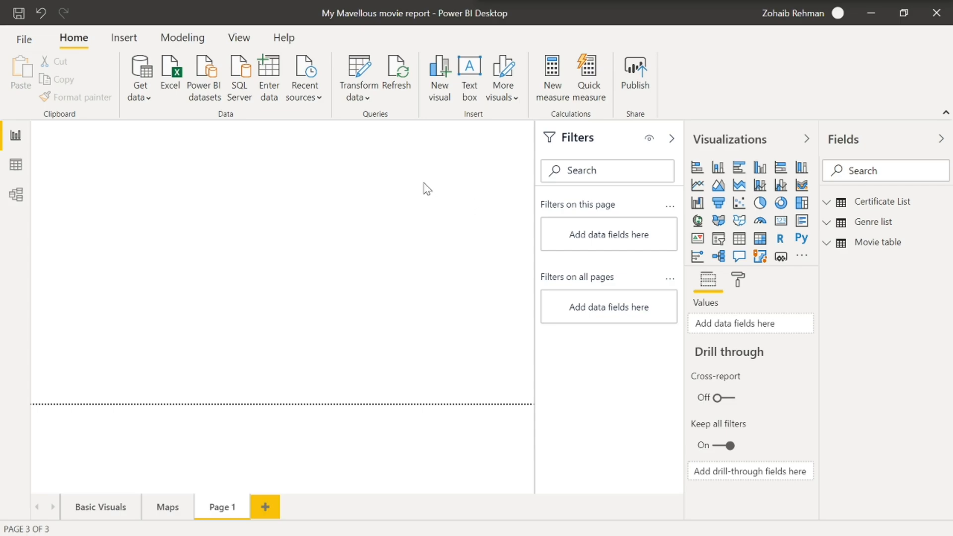
{"action": "mouse_move", "coordinate": [286, 109]}
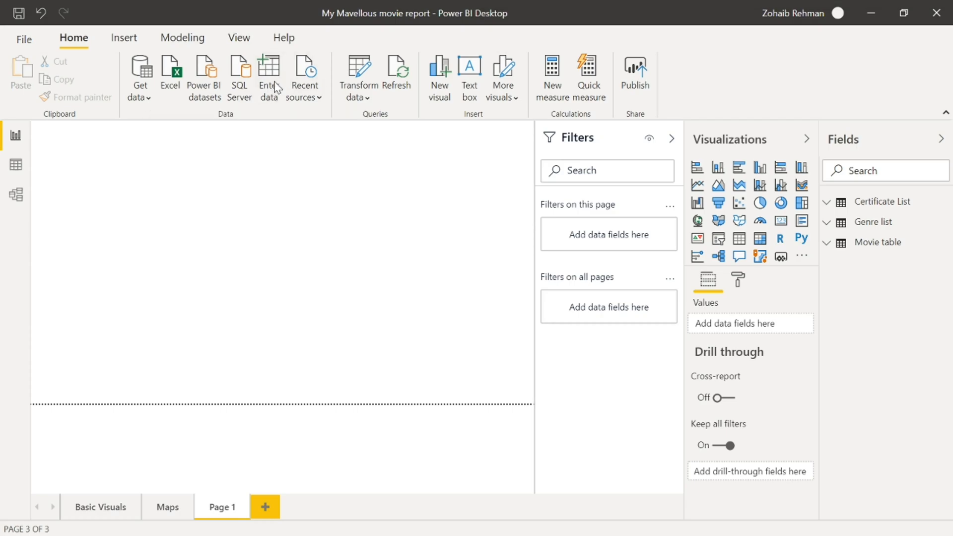
Step: Enter a manual table named Video with its single column renamed to Gif and load it
{"action": "left_click", "coordinate": [269, 73]}
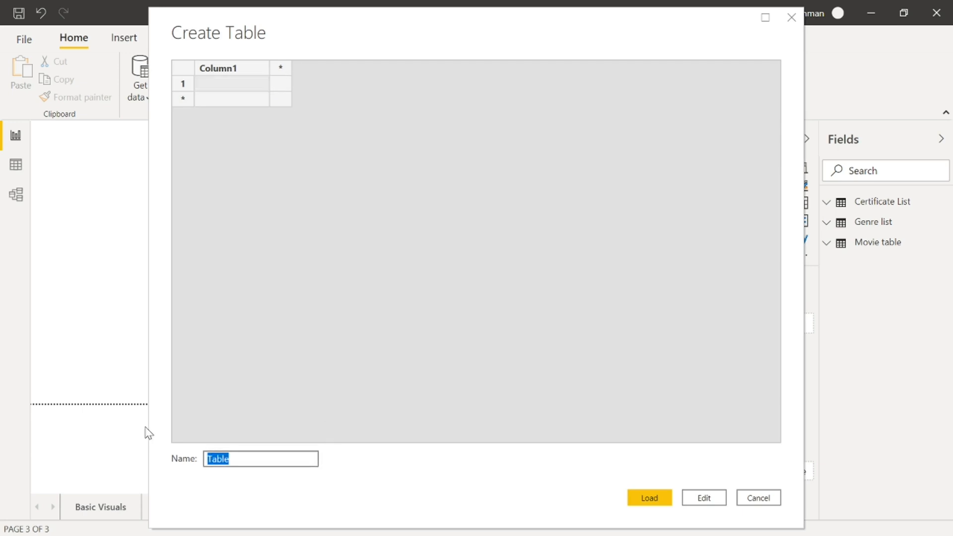
{"action": "type", "text": "Video"}
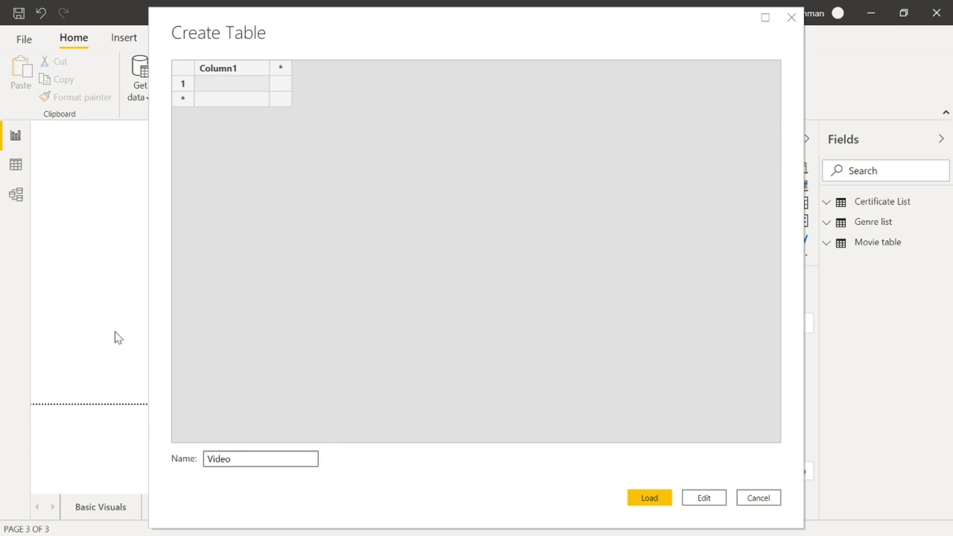
{"action": "double_click", "coordinate": [218, 67]}
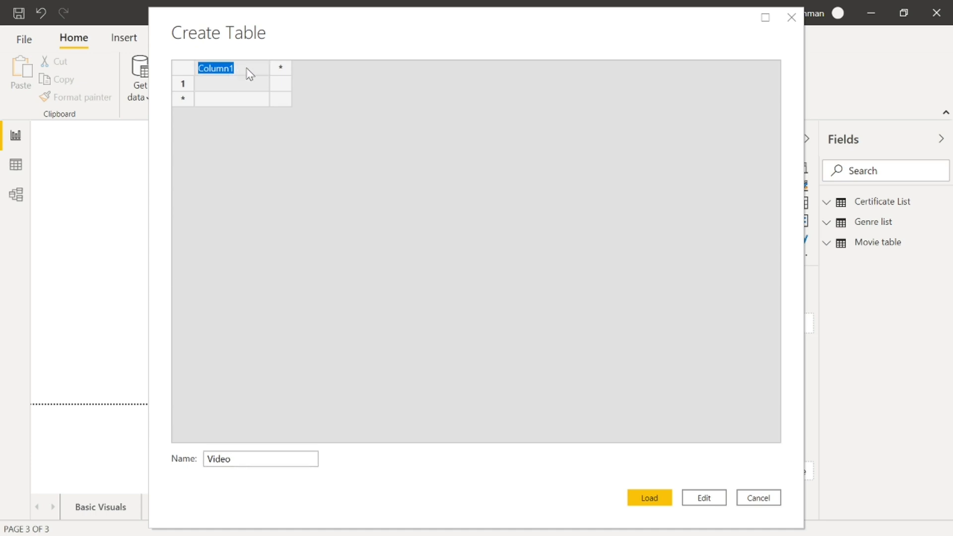
{"action": "type", "text": "Gif"}
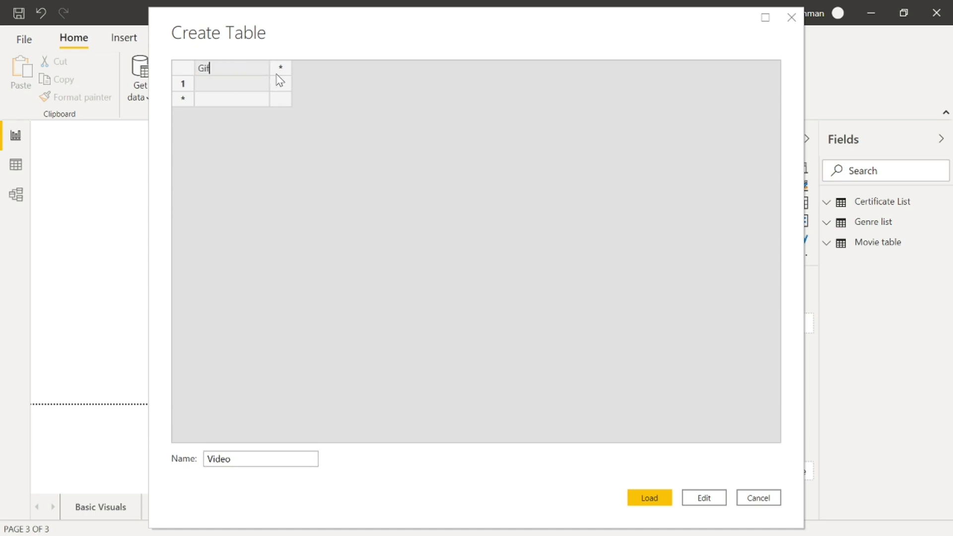
{"action": "left_click", "coordinate": [648, 498]}
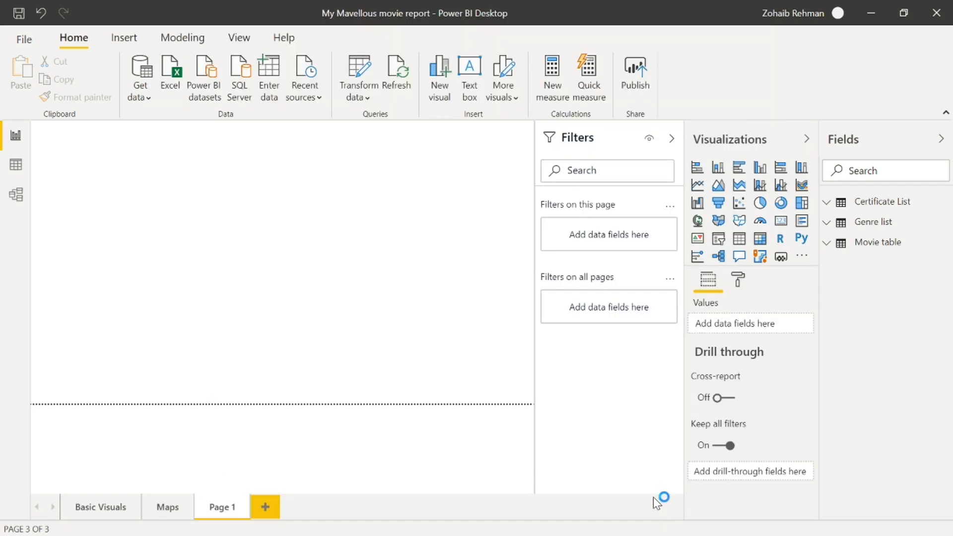
{"action": "mouse_move", "coordinate": [656, 503]}
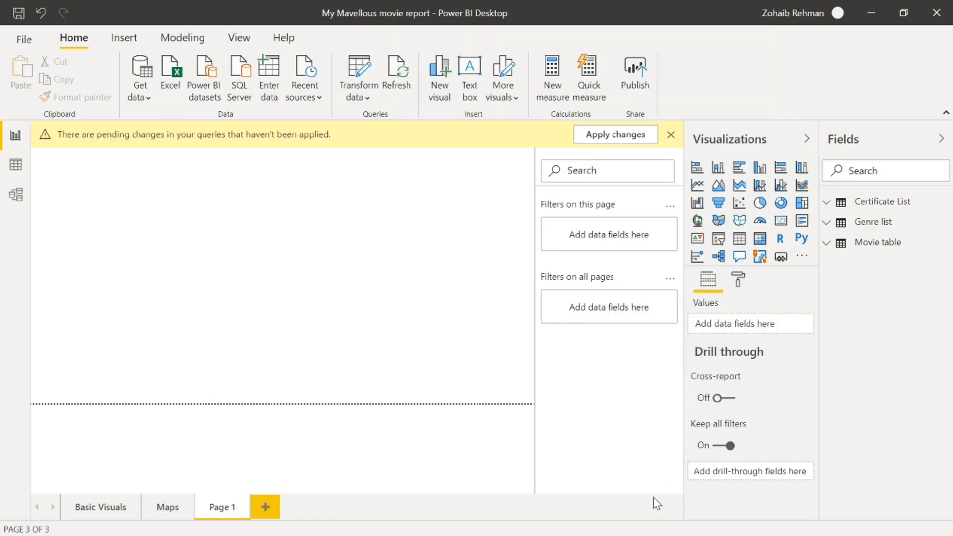
Step: Apply the pending query changes so the Video table joins the field list
{"action": "left_click", "coordinate": [613, 134]}
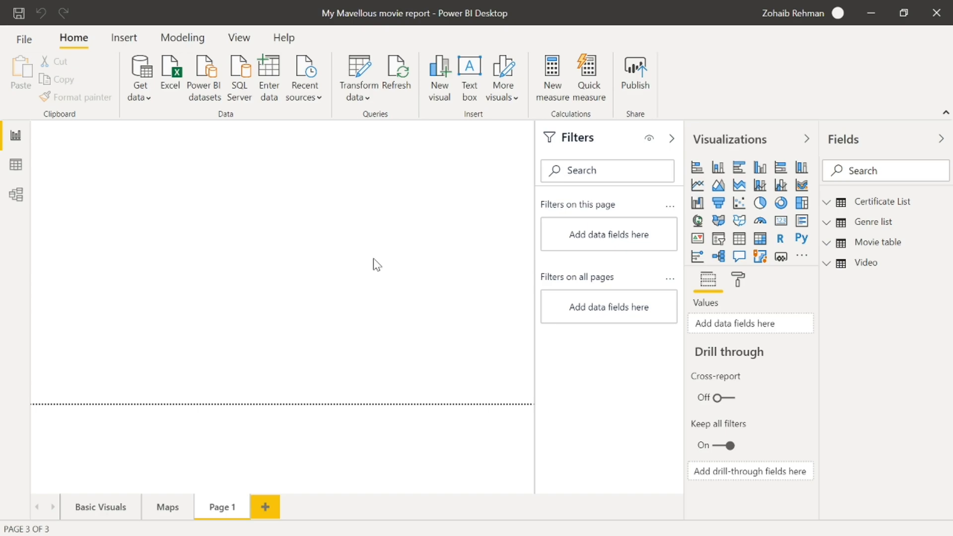
{"action": "mouse_move", "coordinate": [327, 131]}
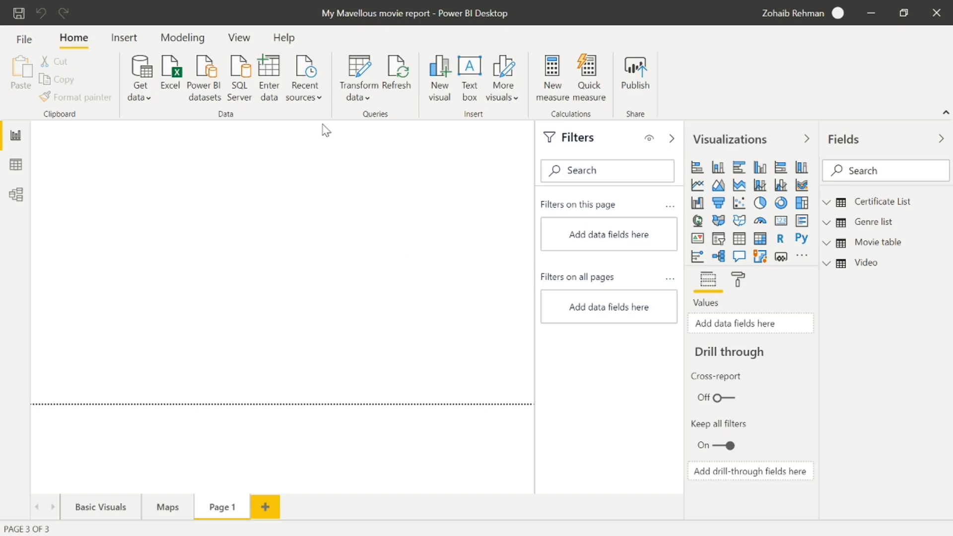
{"action": "mouse_move", "coordinate": [718, 168]}
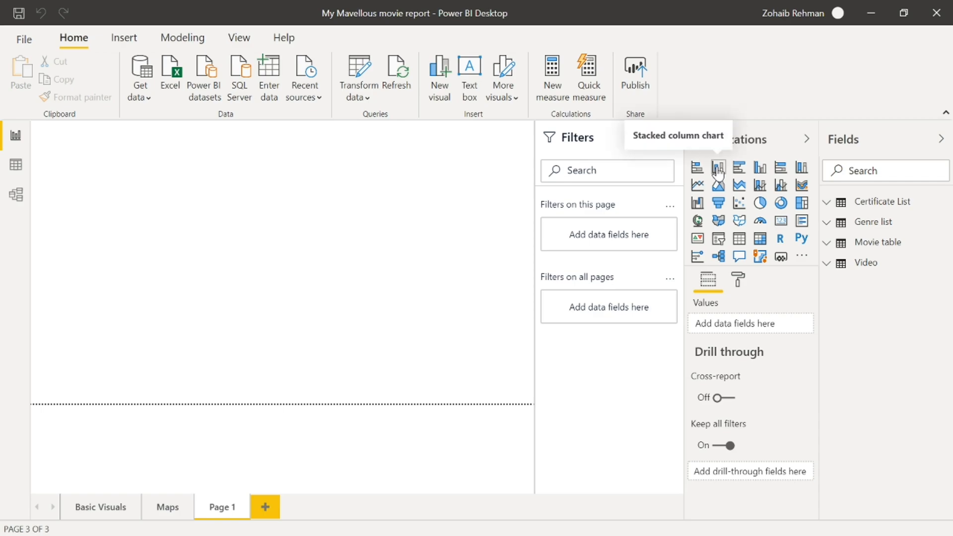
Step: Add a stacked column chart to Page 1 with the Video table's Gif field on its axis
{"action": "left_click", "coordinate": [719, 167]}
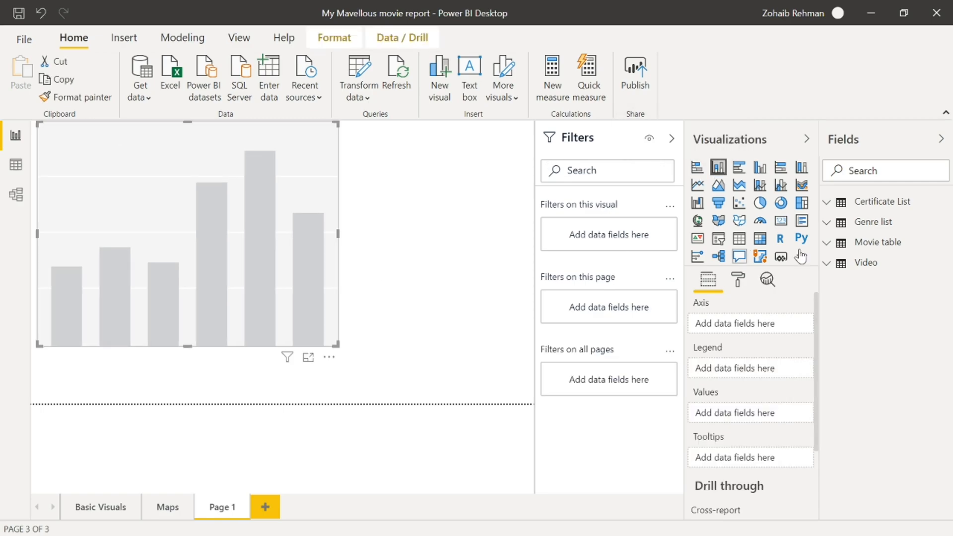
{"action": "mouse_move", "coordinate": [828, 269]}
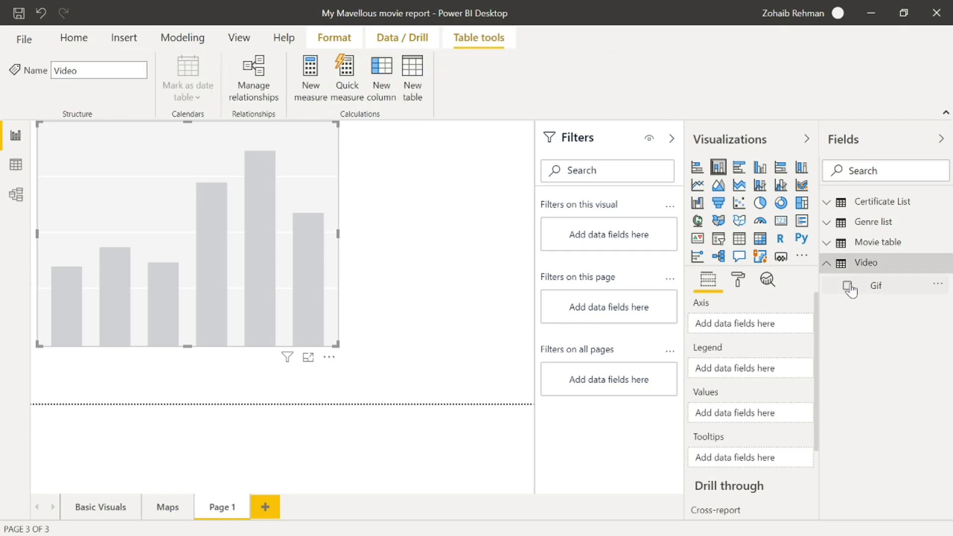
{"action": "left_click", "coordinate": [847, 285]}
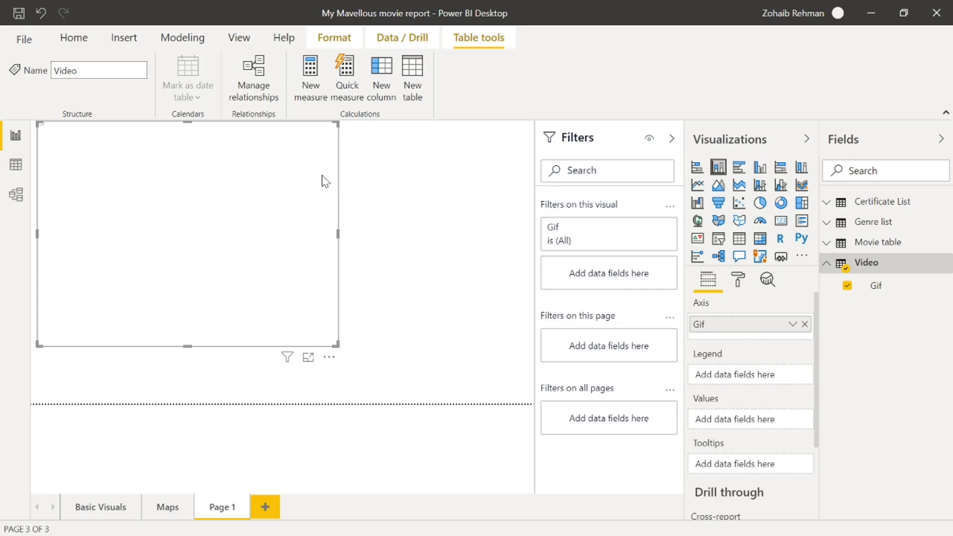
{"action": "mouse_move", "coordinate": [738, 280]}
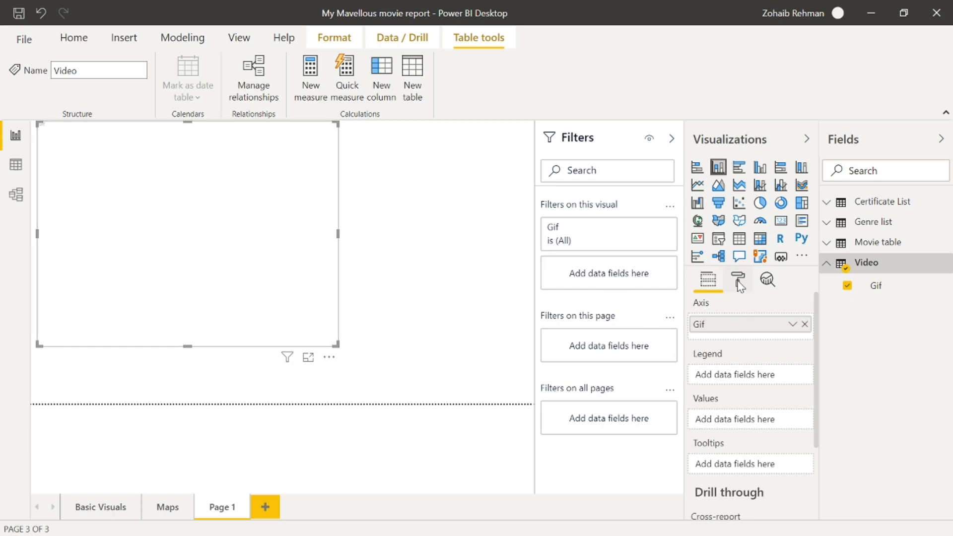
{"action": "mouse_move", "coordinate": [746, 281]}
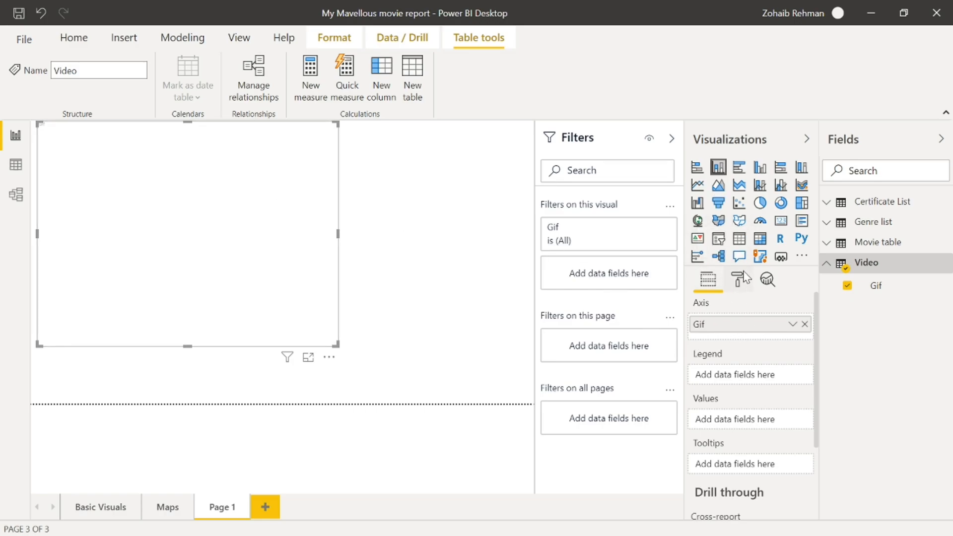
Step: Switch off the chart's X axis, Y axis and title in its formatting options
{"action": "left_click", "coordinate": [739, 280]}
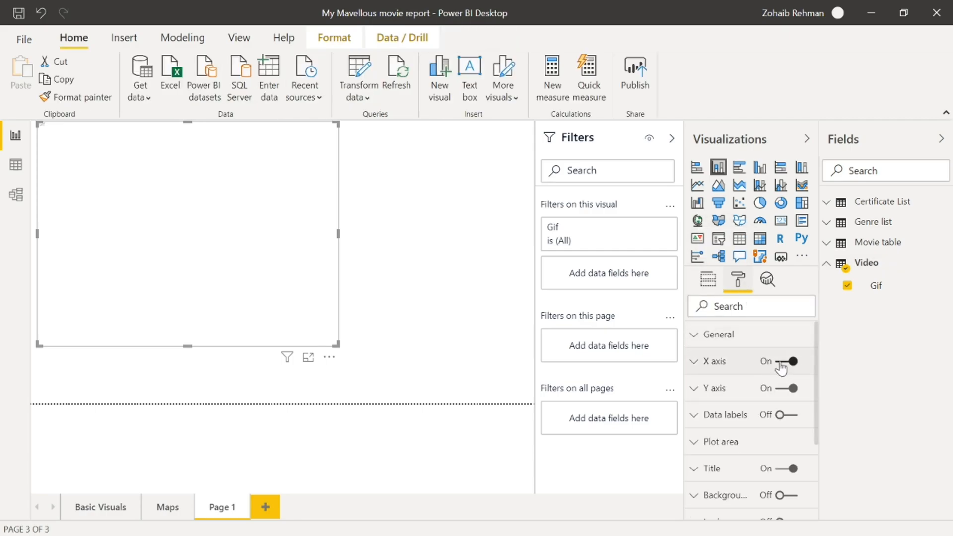
{"action": "left_click", "coordinate": [793, 362]}
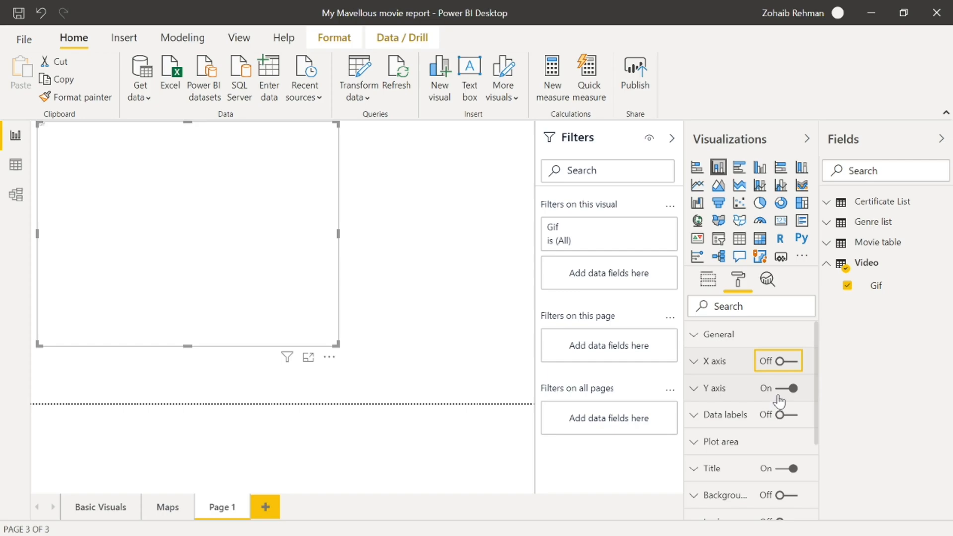
{"action": "scroll", "scroll_direction": "down", "scroll_amount": 3}
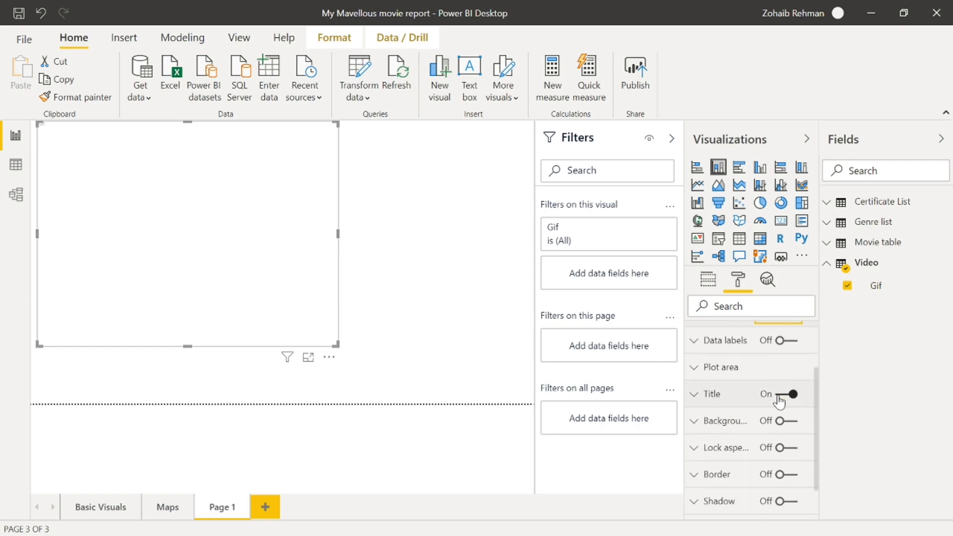
{"action": "left_click", "coordinate": [789, 395]}
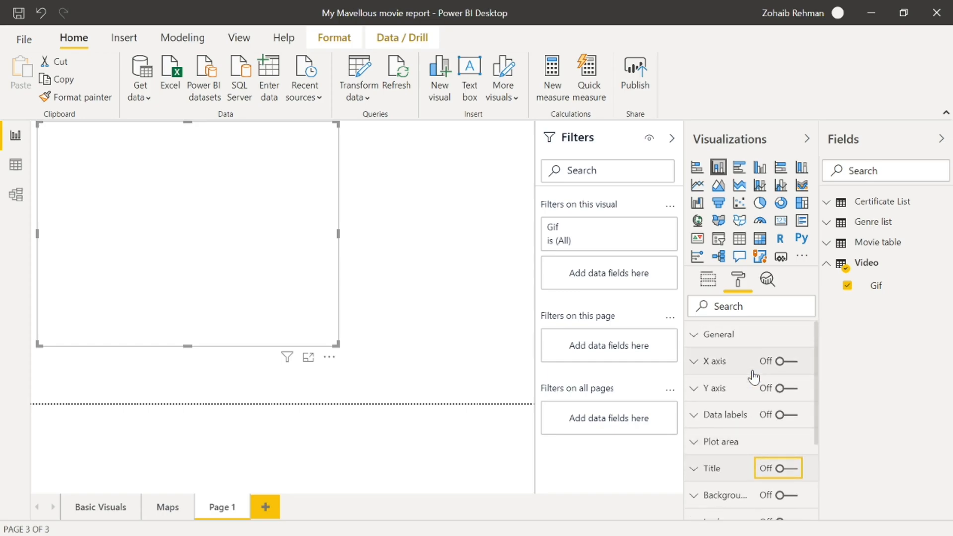
{"action": "scroll", "scroll_direction": "down", "scroll_amount": 3}
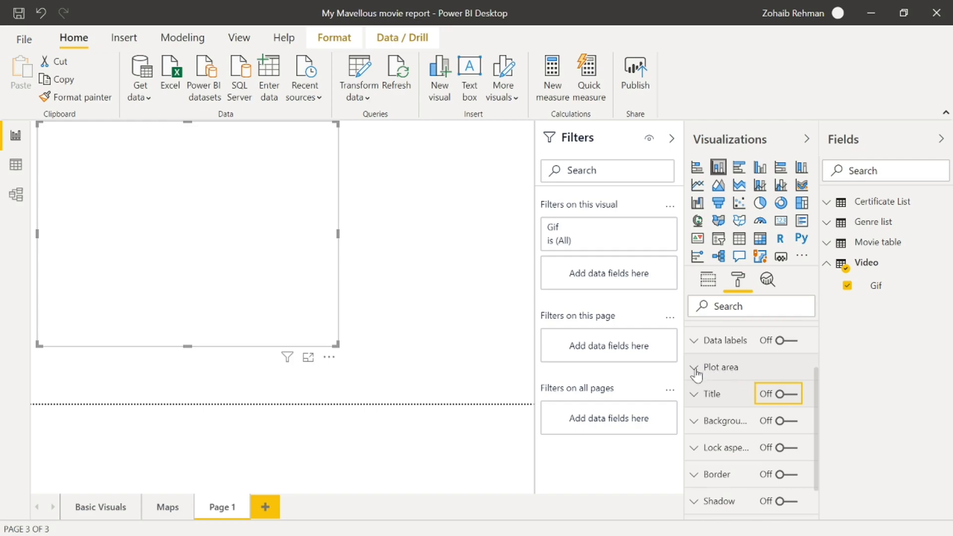
Step: Set the giphy image from the Pictures folder as the chart's plot-area background
{"action": "left_click", "coordinate": [695, 367]}
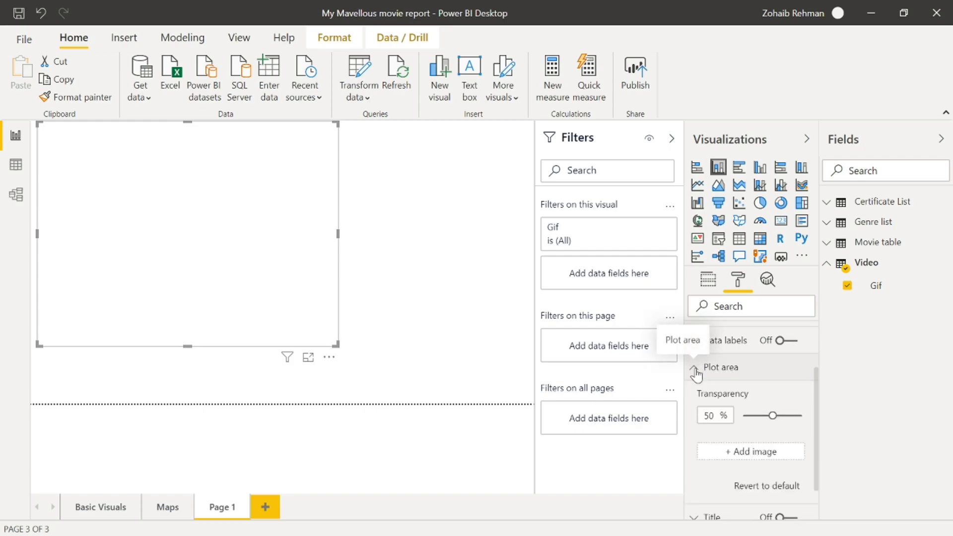
{"action": "scroll", "scroll_direction": "down", "scroll_amount": 3}
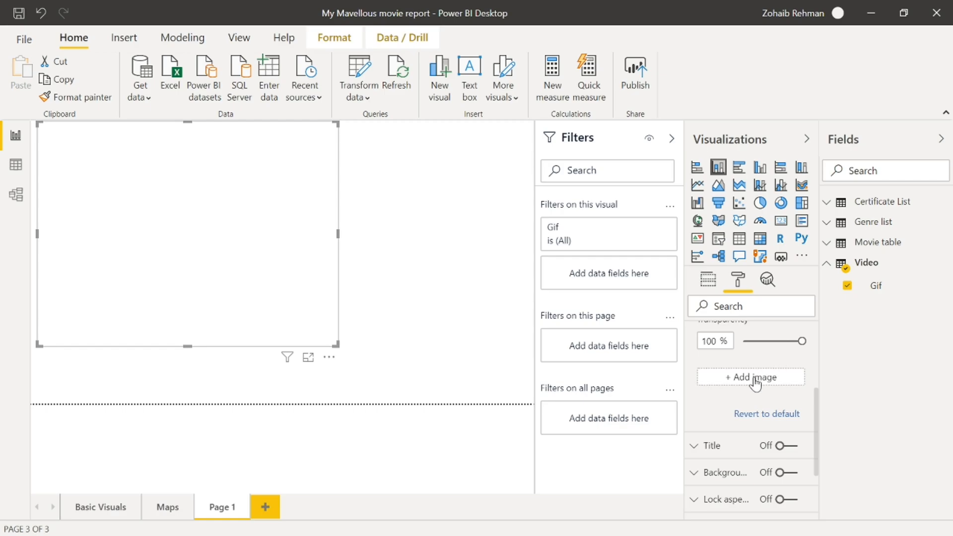
{"action": "left_click", "coordinate": [751, 378]}
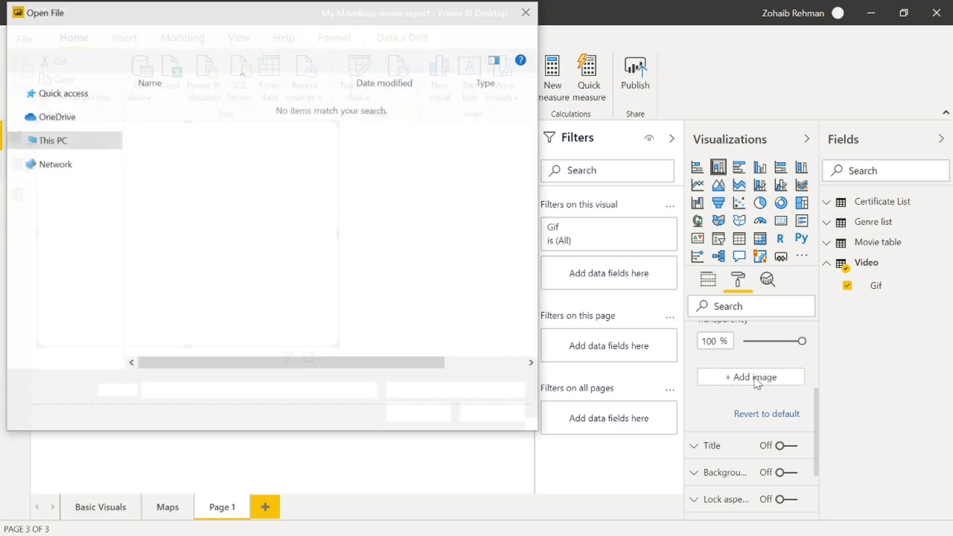
{"action": "left_click", "coordinate": [751, 378]}
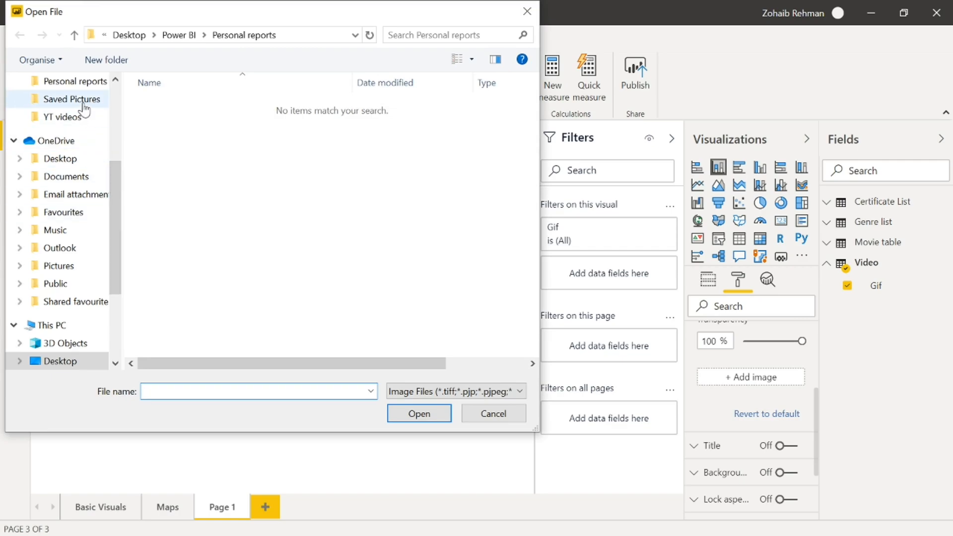
{"action": "scroll", "scroll_direction": "up", "scroll_amount": 3}
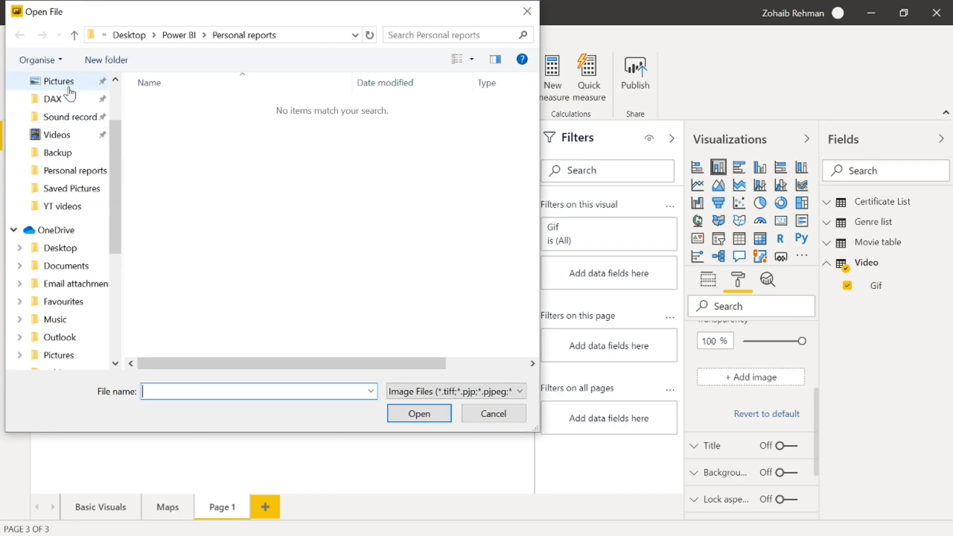
{"action": "left_click", "coordinate": [57, 80]}
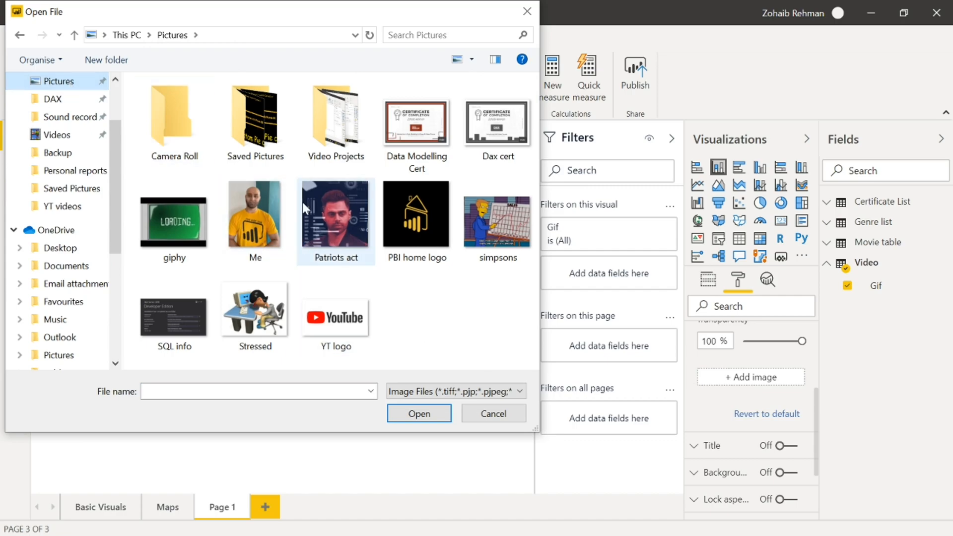
{"action": "left_click", "coordinate": [174, 214]}
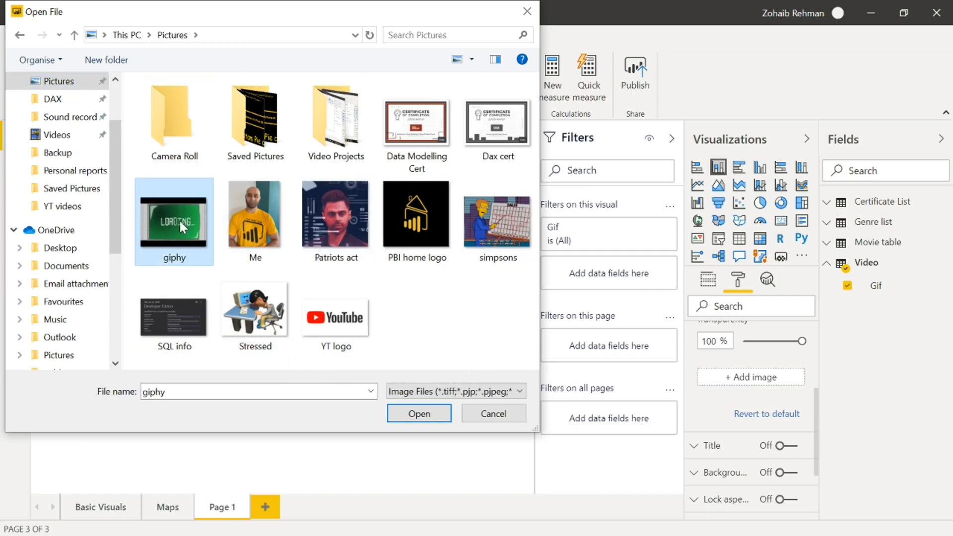
{"action": "left_click", "coordinate": [418, 413]}
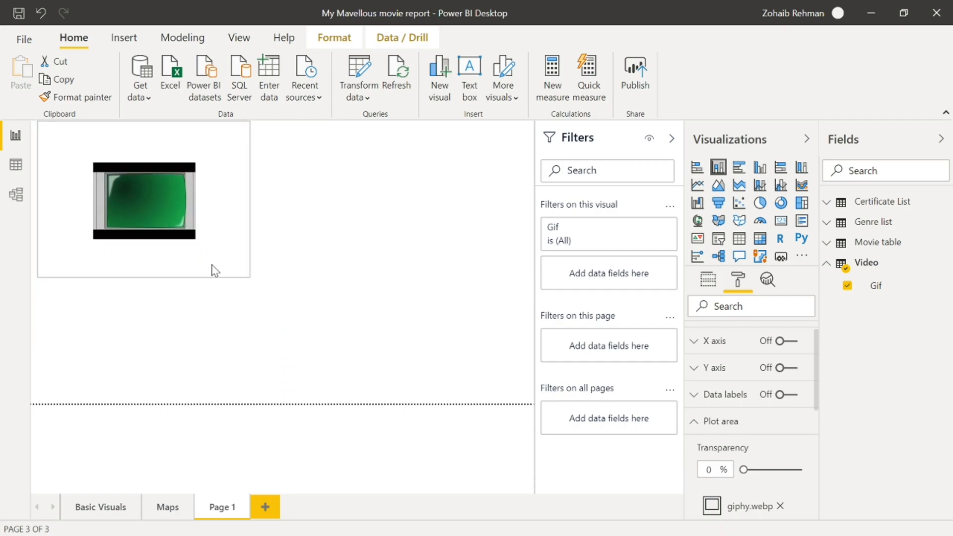
Step: Select the GIF visual and shrink it to a small box in the page's top-left corner
{"action": "left_click", "coordinate": [143, 201]}
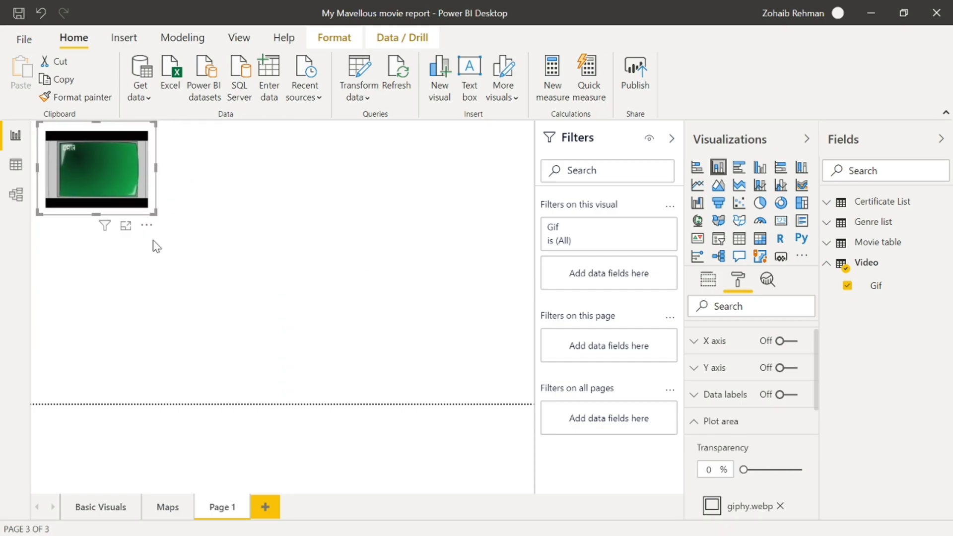
{"action": "mouse_move", "coordinate": [306, 285]}
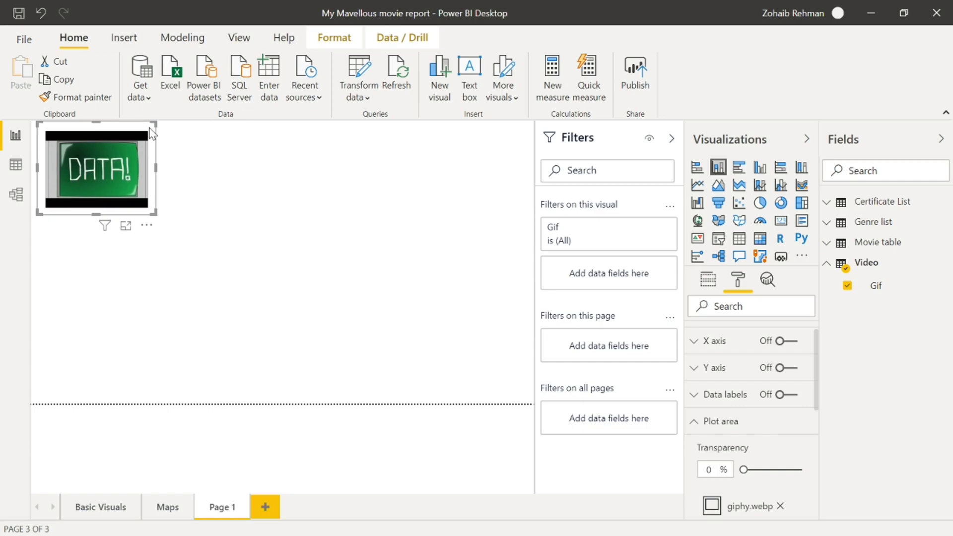
{"action": "mouse_move", "coordinate": [125, 134]}
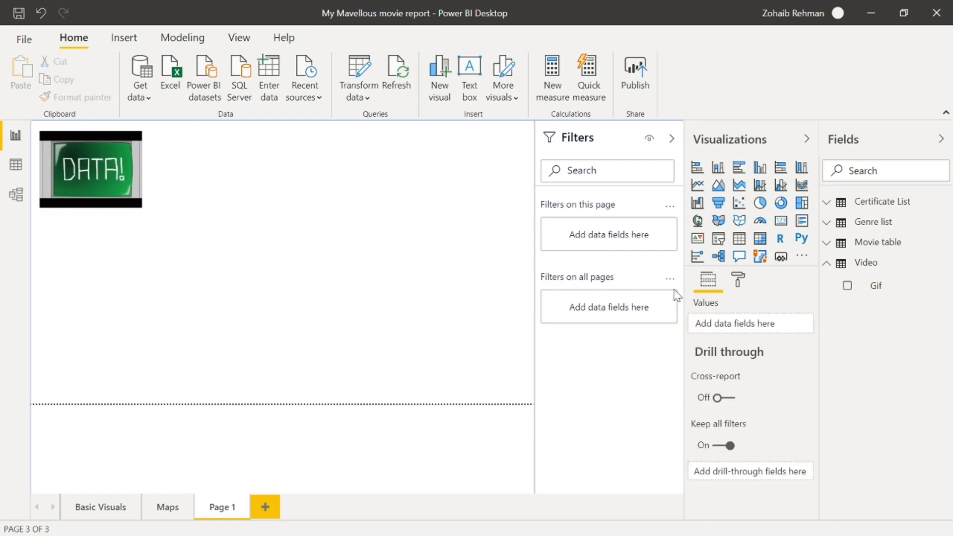
Step: Rename Page 1 to Gif, turn its Tooltip setting on, and set page size type to Tooltip
{"action": "left_click", "coordinate": [738, 280]}
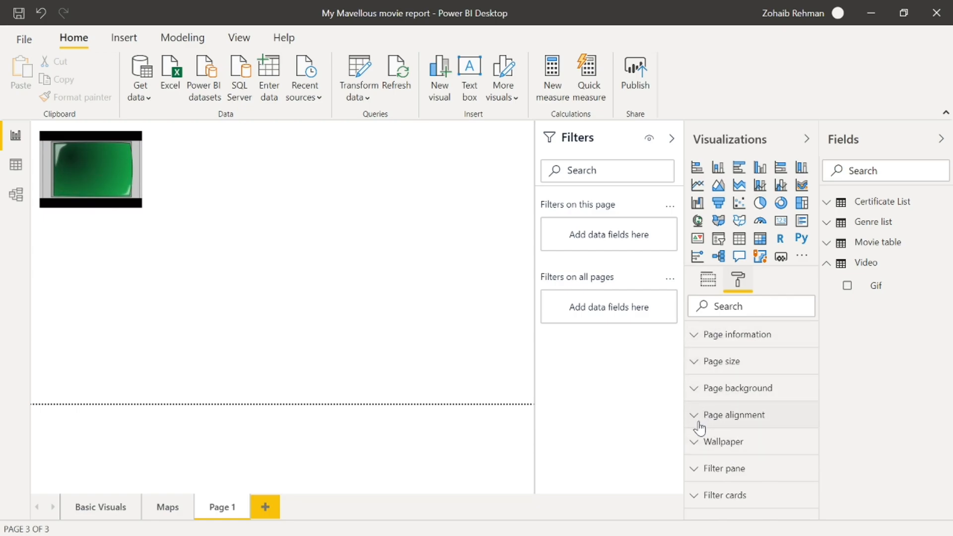
{"action": "left_click", "coordinate": [738, 333]}
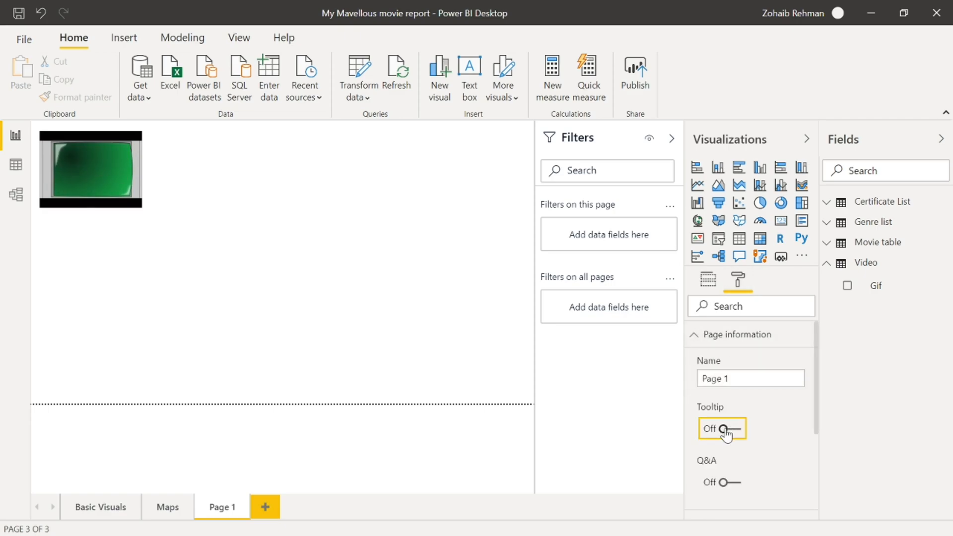
{"action": "left_click", "coordinate": [722, 429]}
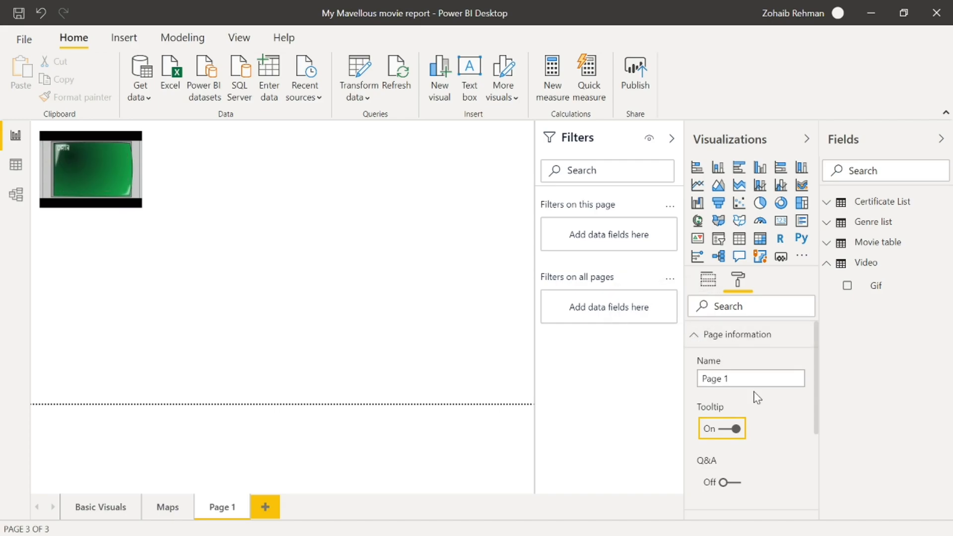
{"action": "triple_click", "coordinate": [751, 378]}
{"action": "type", "text": "Gif"}
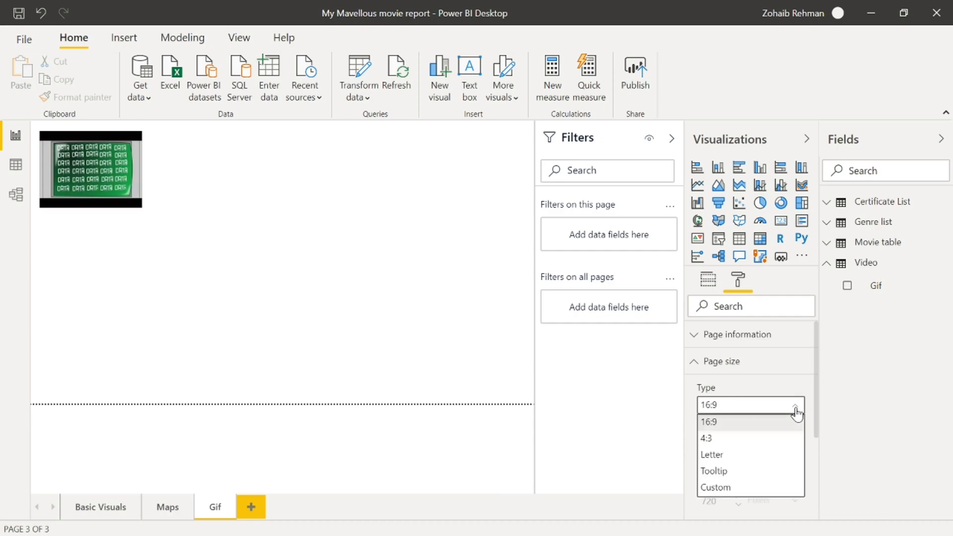
{"action": "mouse_move", "coordinate": [751, 471]}
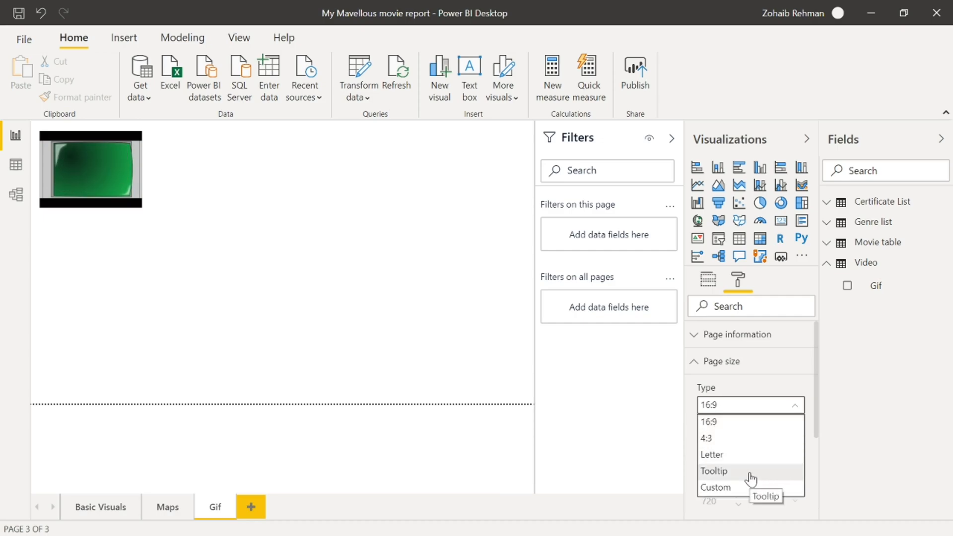
{"action": "left_click", "coordinate": [714, 470]}
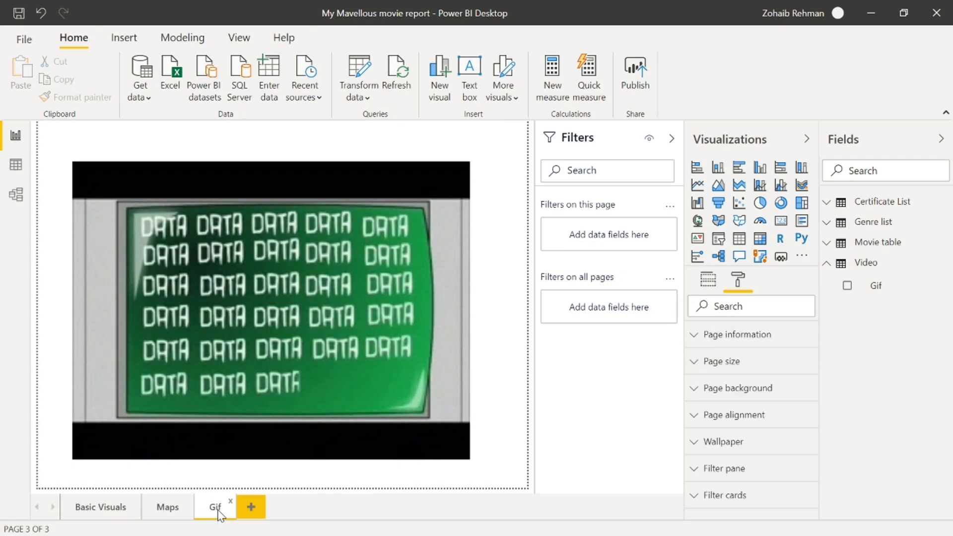
Step: Hide the Gif page and return to the Basic Visuals page
{"action": "right_click", "coordinate": [214, 508]}
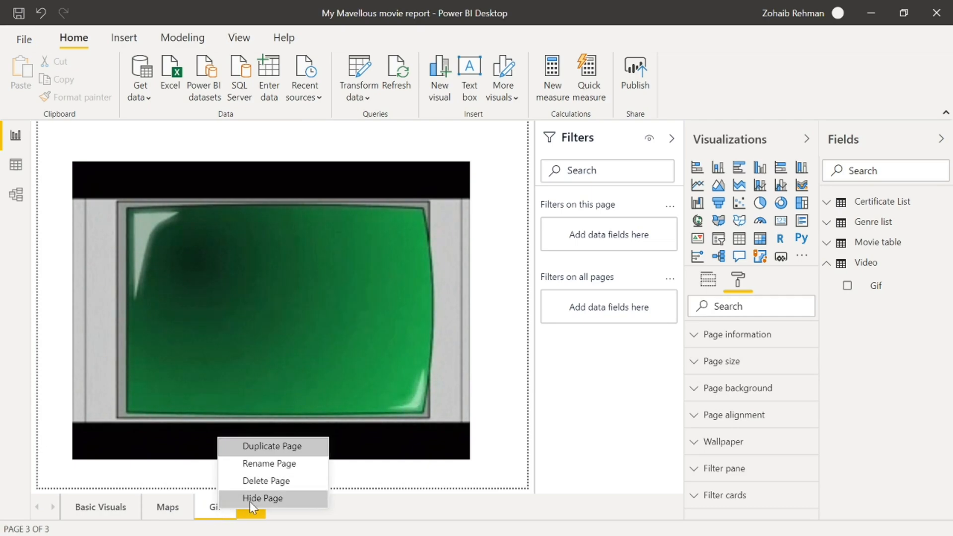
{"action": "left_click", "coordinate": [262, 498]}
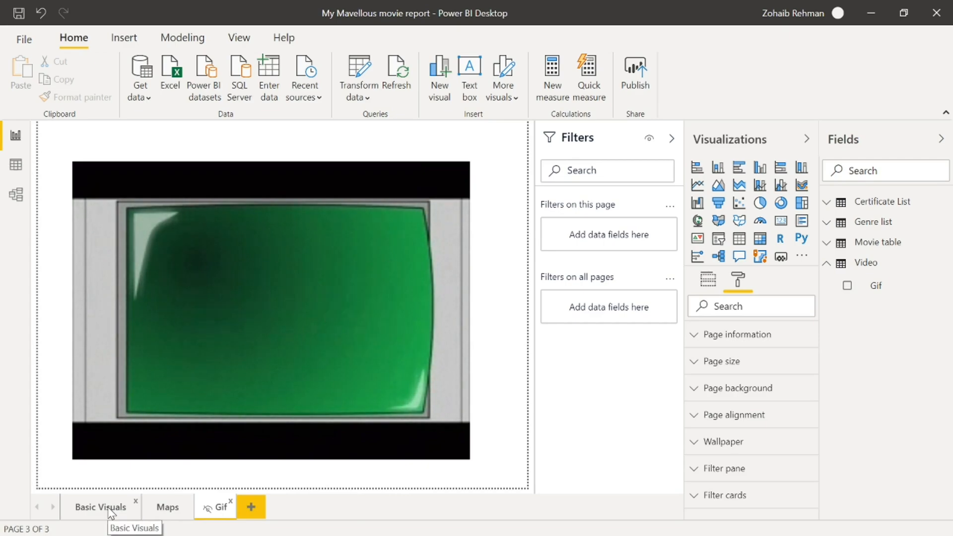
{"action": "left_click", "coordinate": [101, 507]}
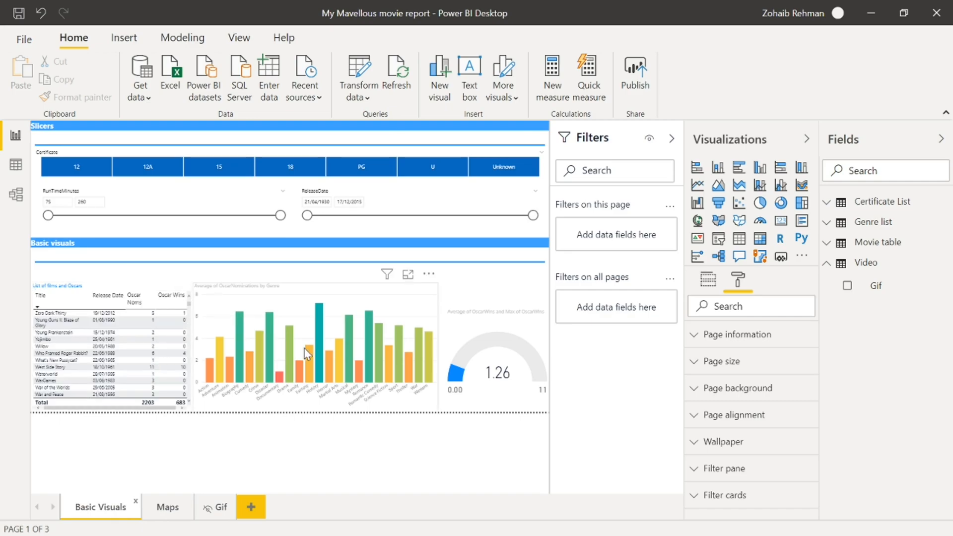
{"action": "mouse_move", "coordinate": [194, 418]}
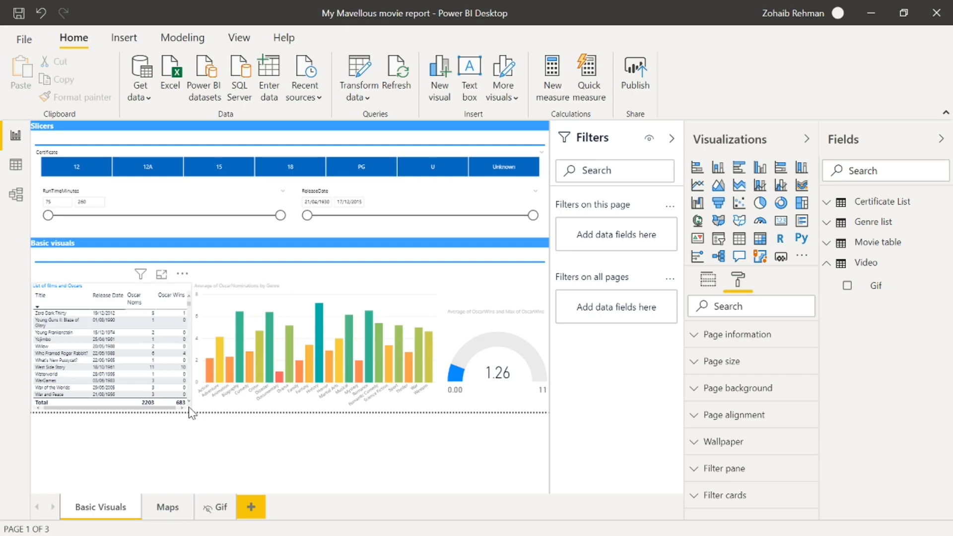
Step: Give the films-and-Oscars table a report-page tooltip using the Gif page, then view the Gif page
{"action": "left_click", "coordinate": [112, 350]}
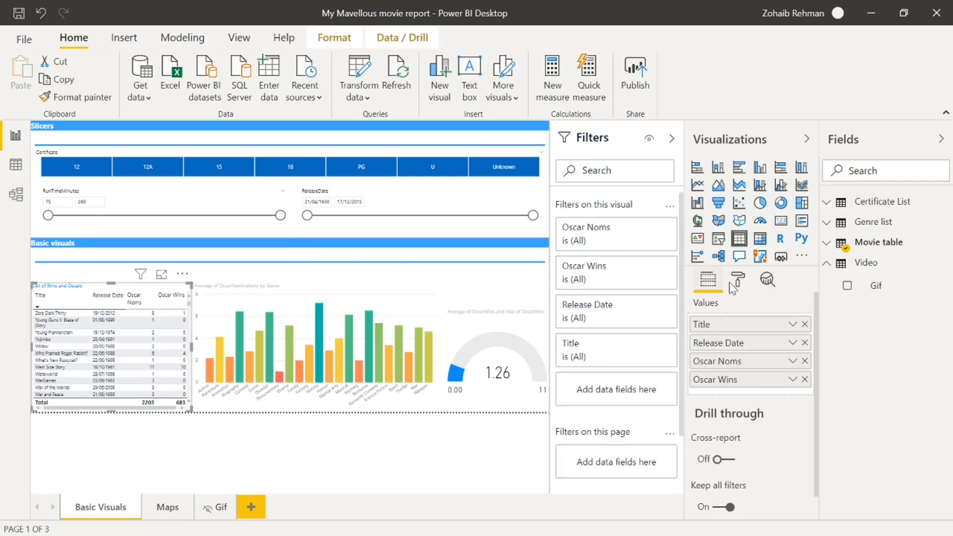
{"action": "left_click", "coordinate": [738, 280]}
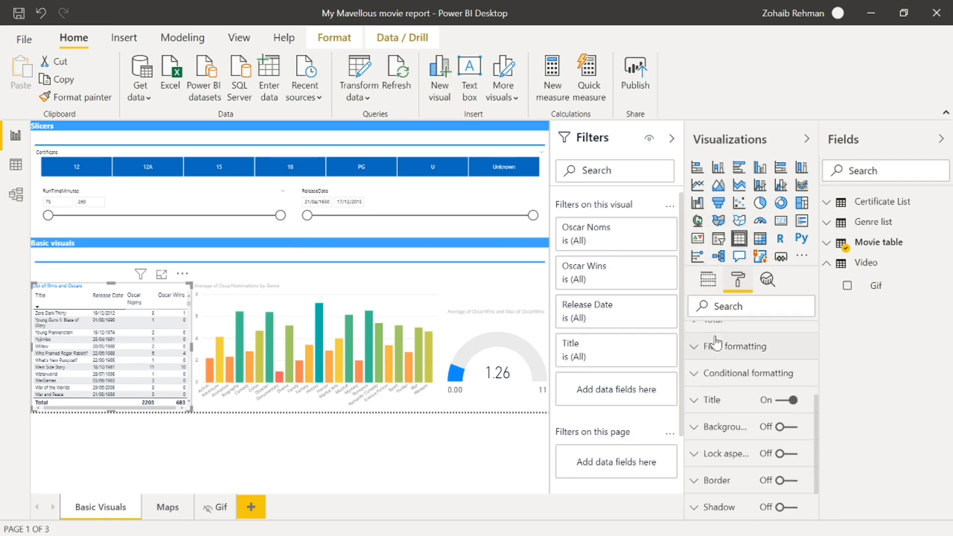
{"action": "scroll", "scroll_direction": "down", "scroll_amount": 3}
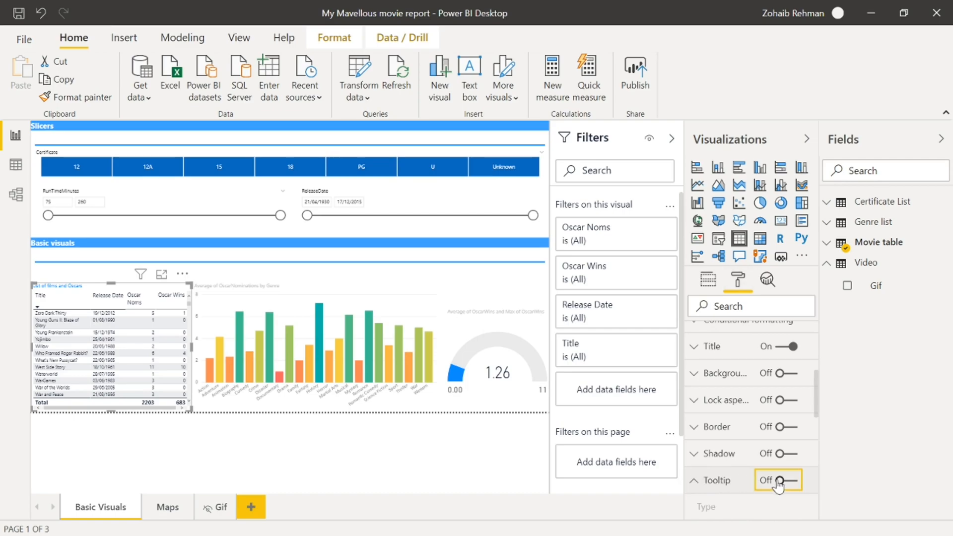
{"action": "left_click", "coordinate": [778, 480]}
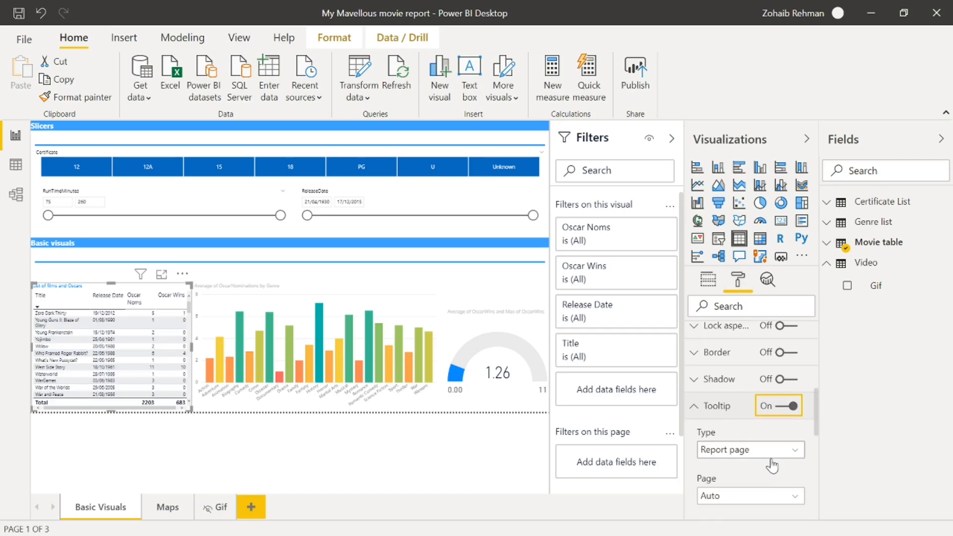
{"action": "left_click", "coordinate": [749, 496]}
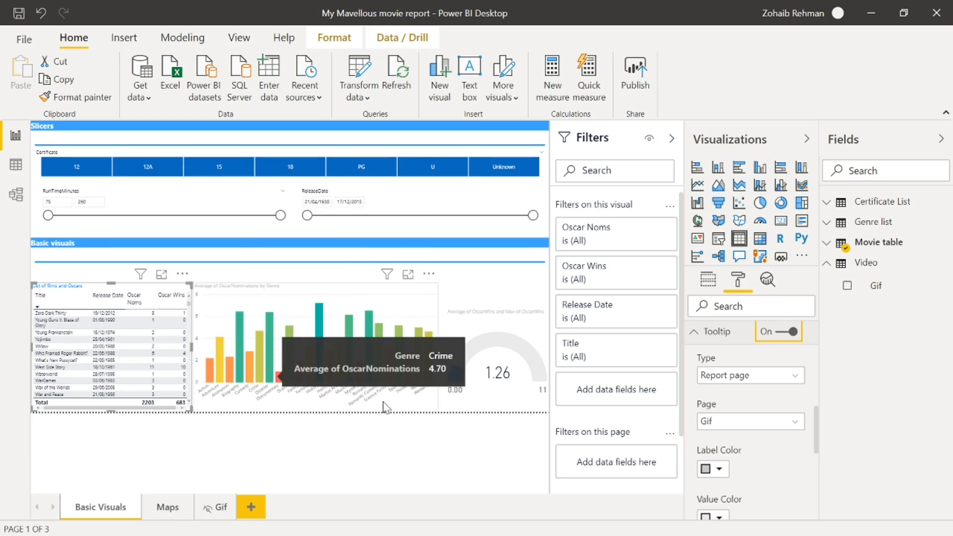
{"action": "mouse_move", "coordinate": [295, 229]}
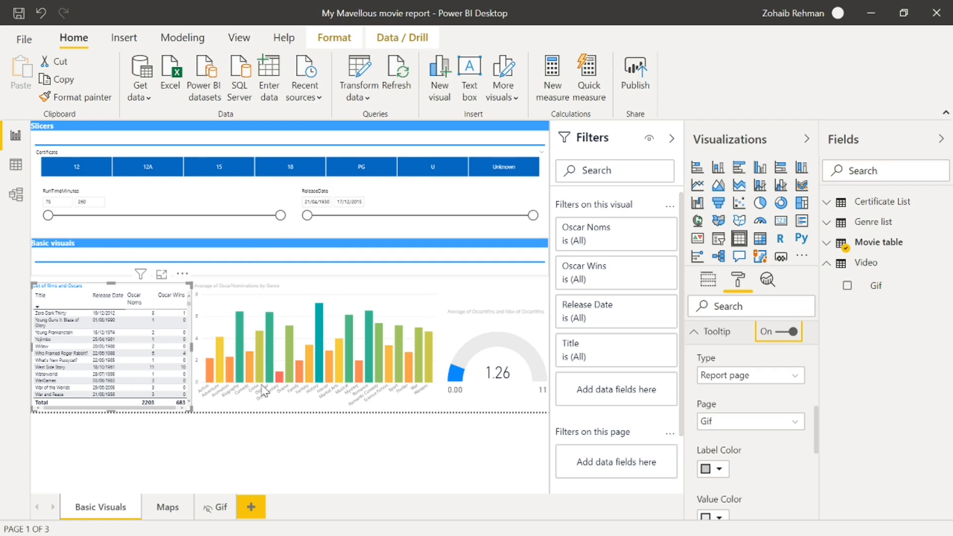
{"action": "mouse_move", "coordinate": [221, 516]}
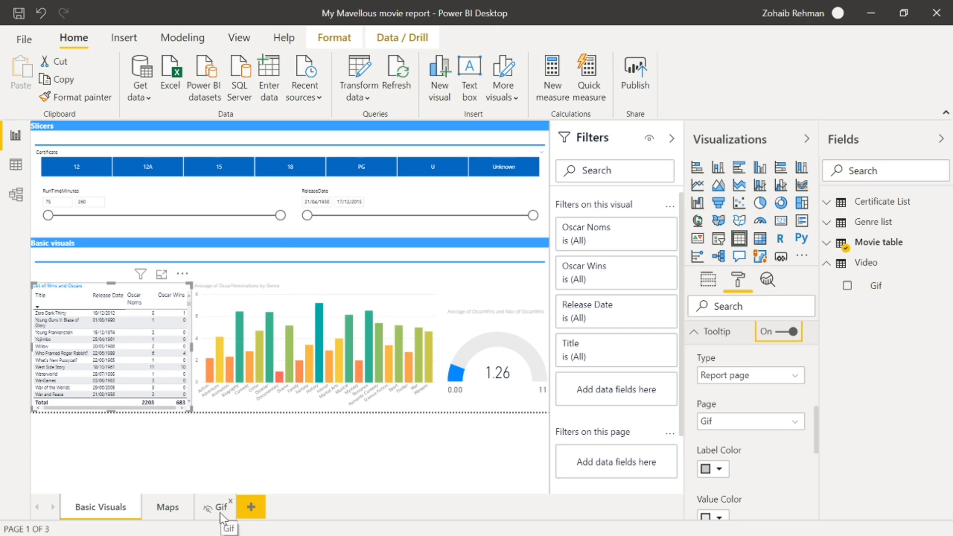
{"action": "left_click", "coordinate": [222, 507]}
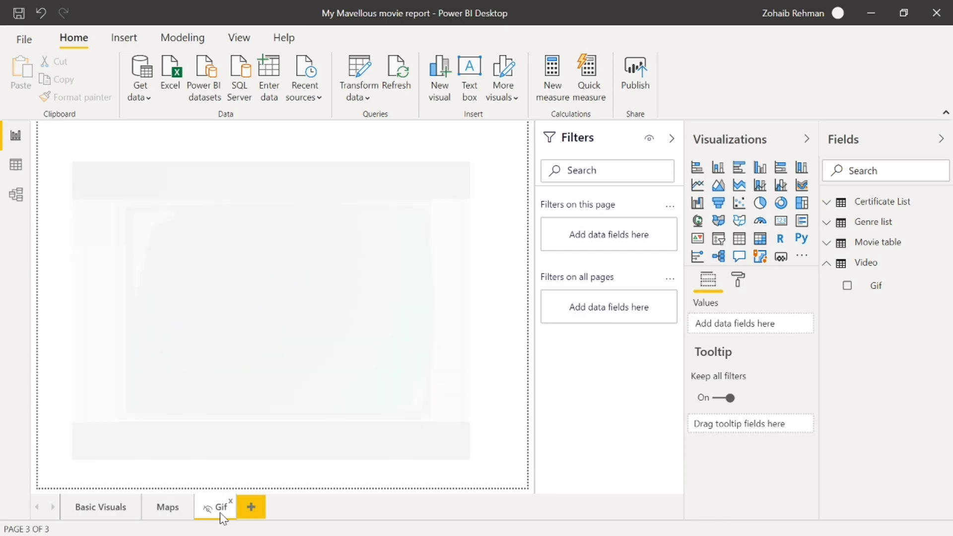